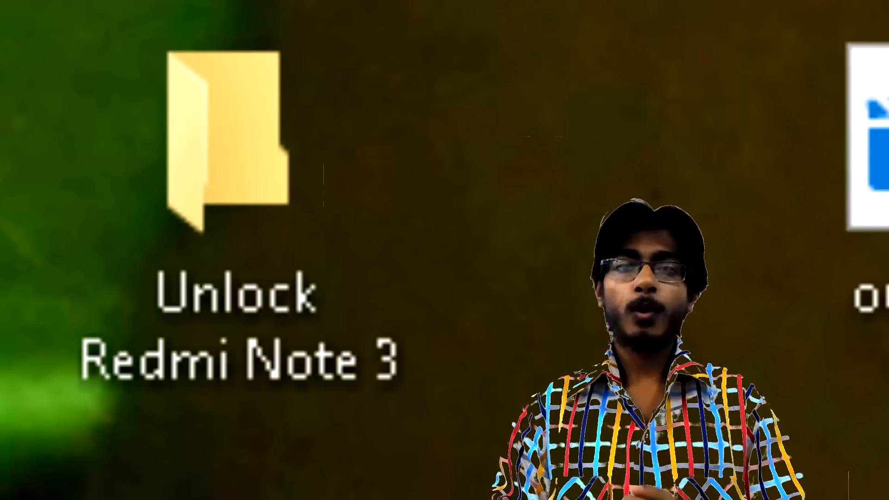
Open the Unlock Redmi Note 3 folder on the desktop and select the cmd file
double_click(220, 136)
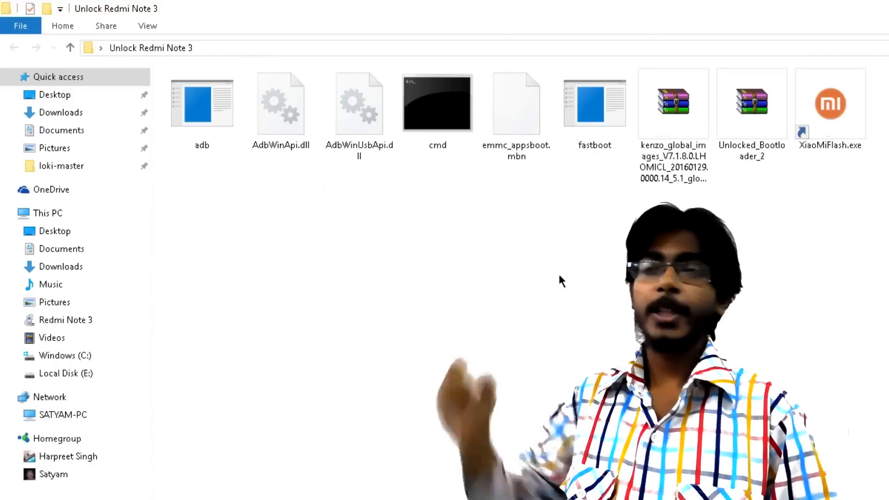
click(437, 103)
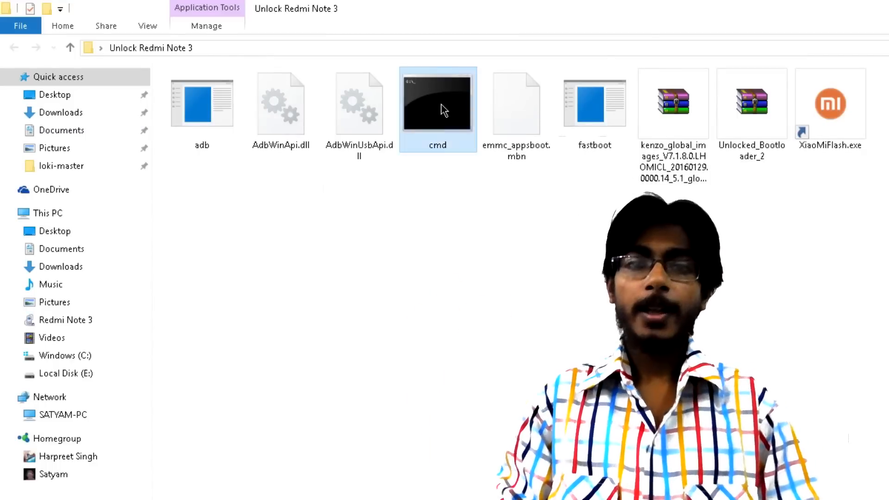
Launch cmd in the folder and run adb devices, listing device f013ee05
double_click(438, 102)
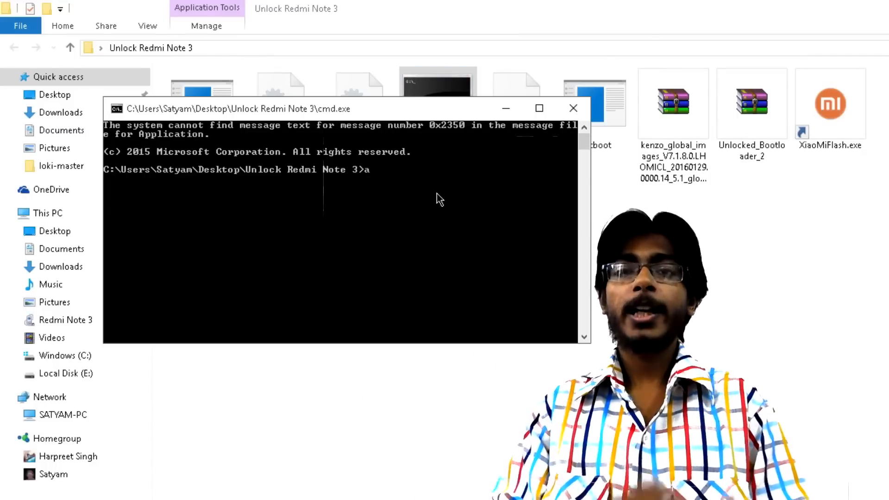
text(db devices)
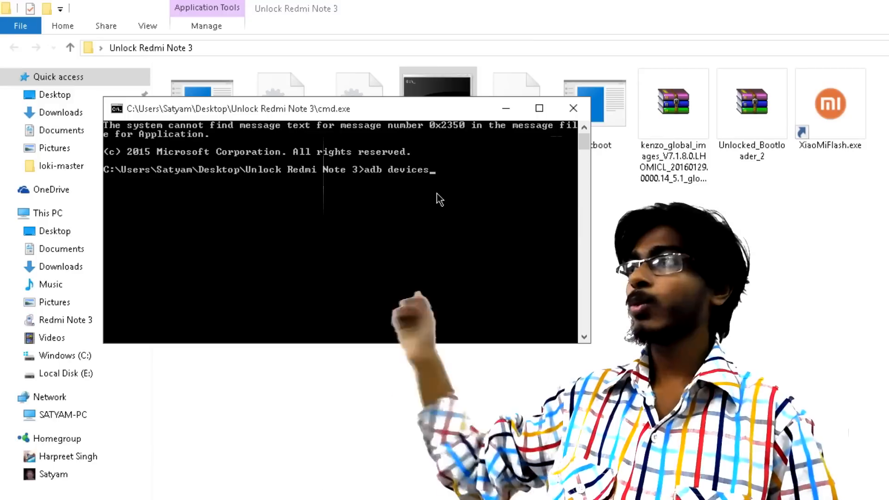
key(Return)
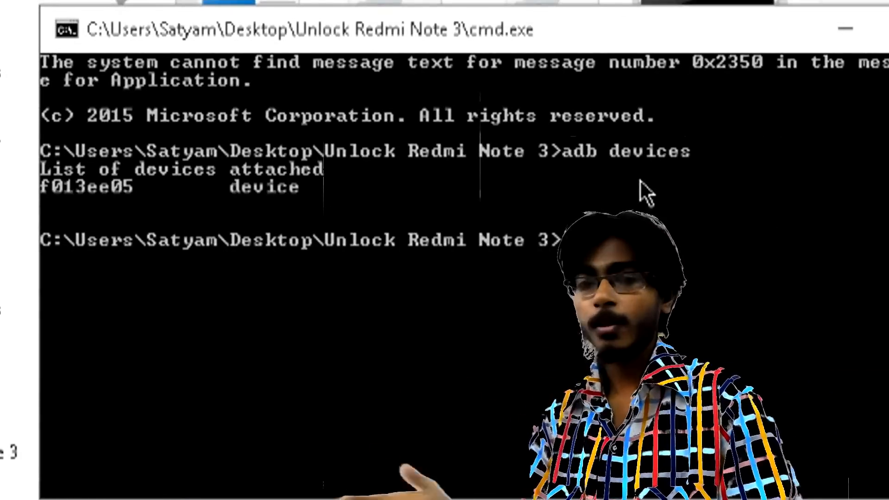
Enter adb reboot edl at the prompt without running it
text(adb rec)
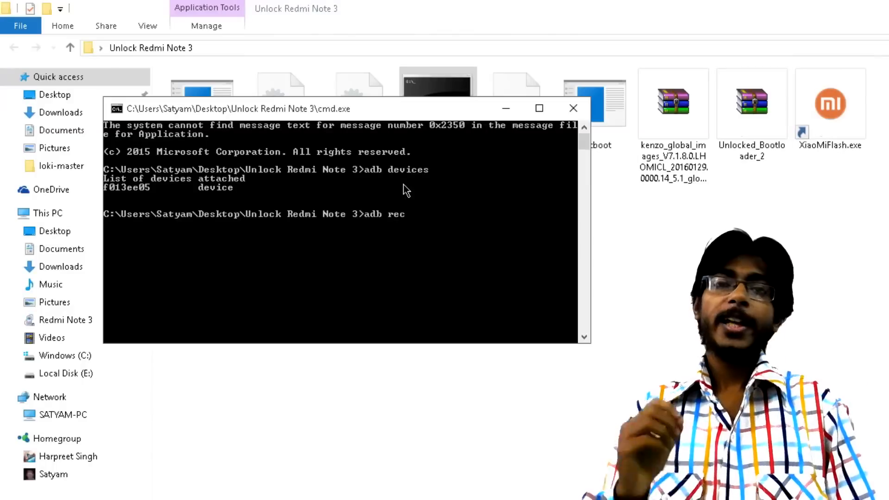
text(boot)
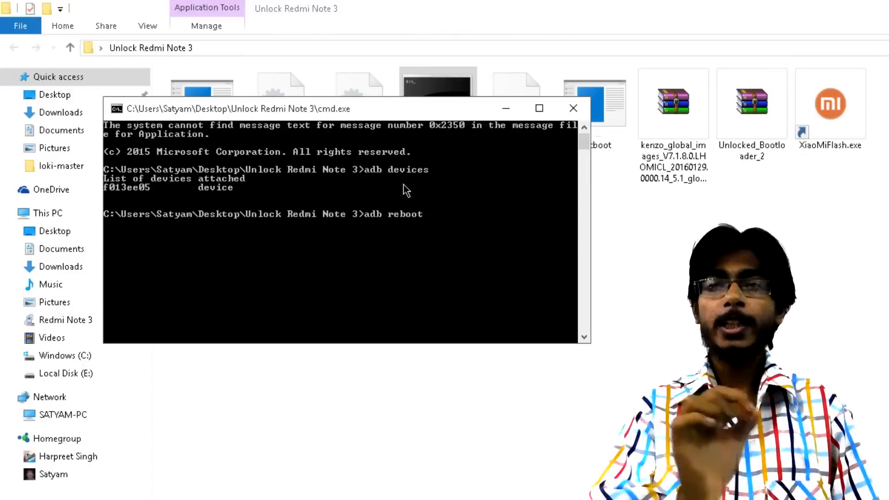
text(edl)
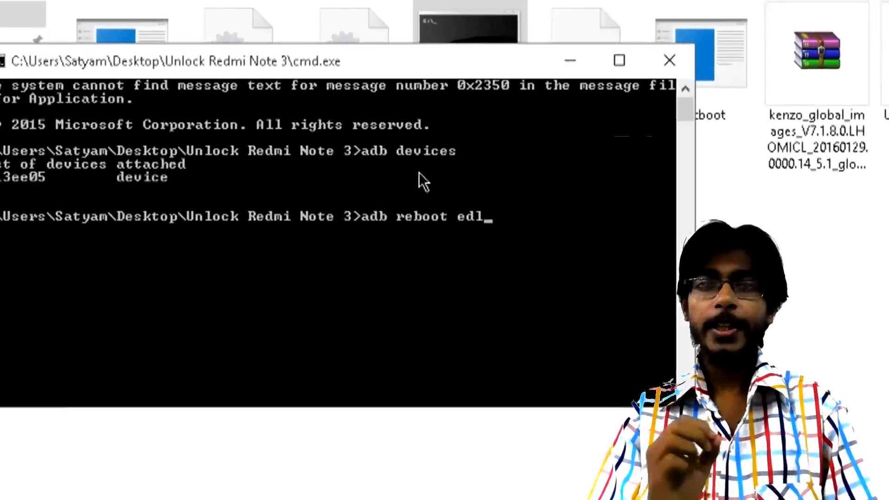